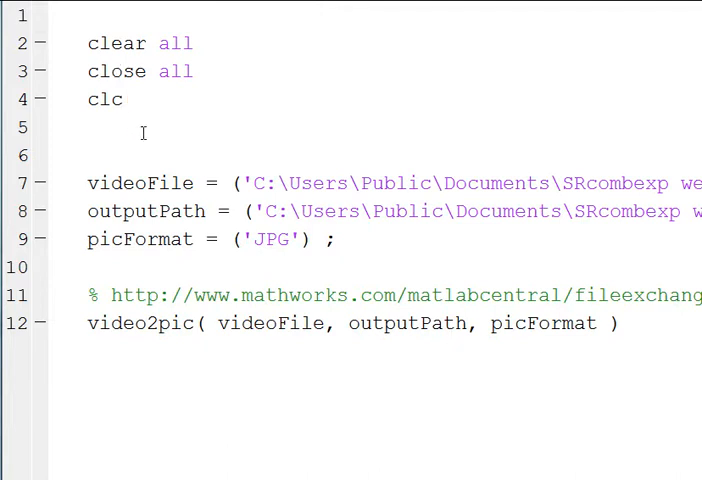
mouse_move(198, 268)
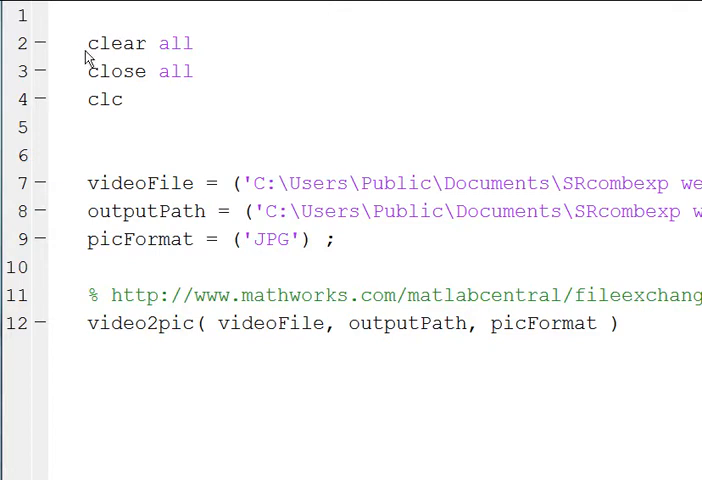
Review the script's clear/close/clc lines, the videoFile 'Train.avi' assignment and the video2pic call.
left_click_drag(88, 44, 122, 100)
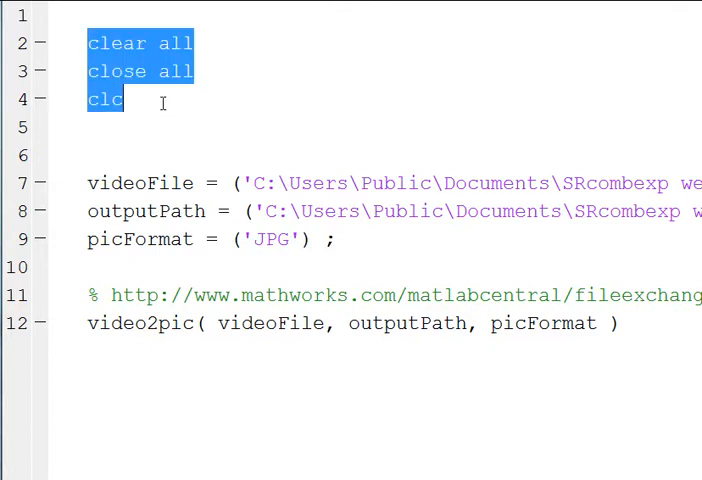
left_click(96, 184)
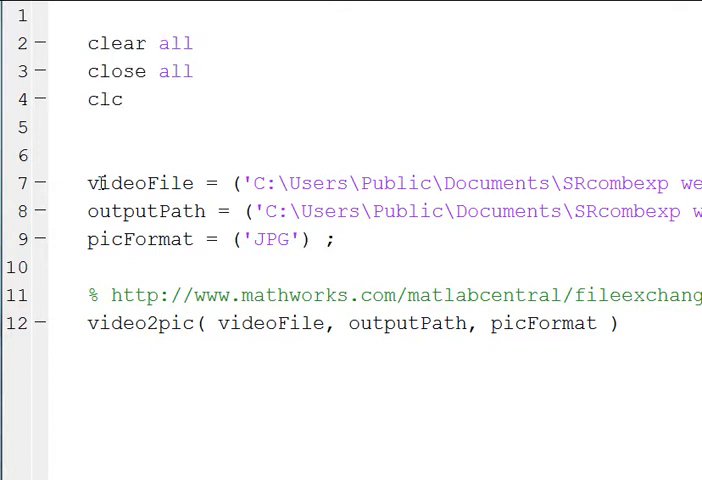
double_click(140, 184)
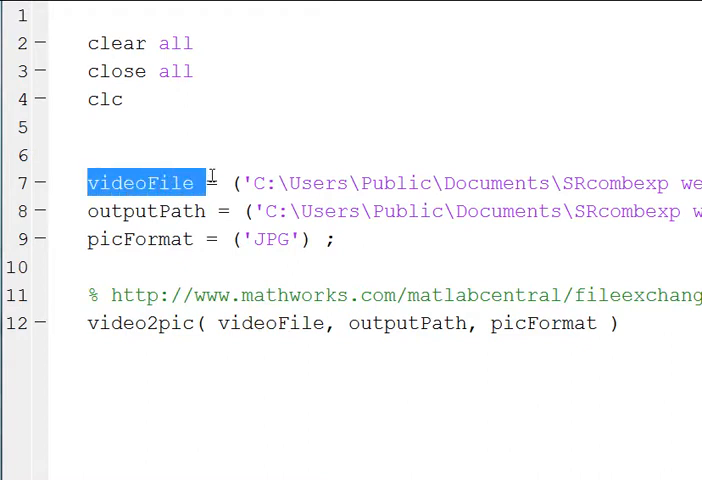
left_click_drag(256, 184, 450, 184)
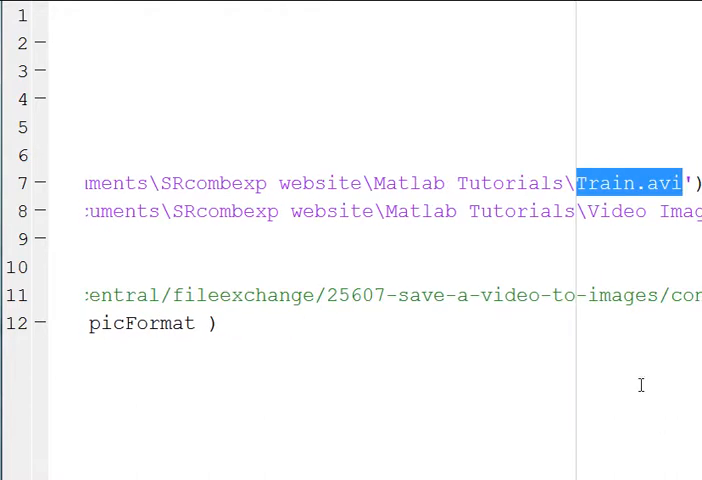
left_click(572, 184)
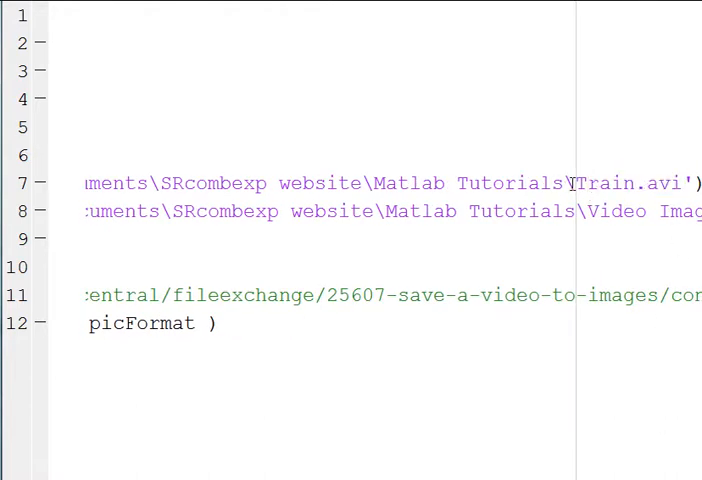
double_click(624, 184)
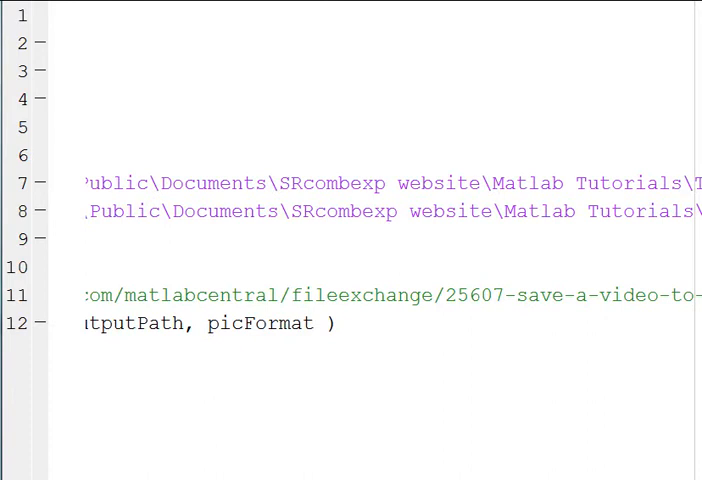
scroll("left", 3)
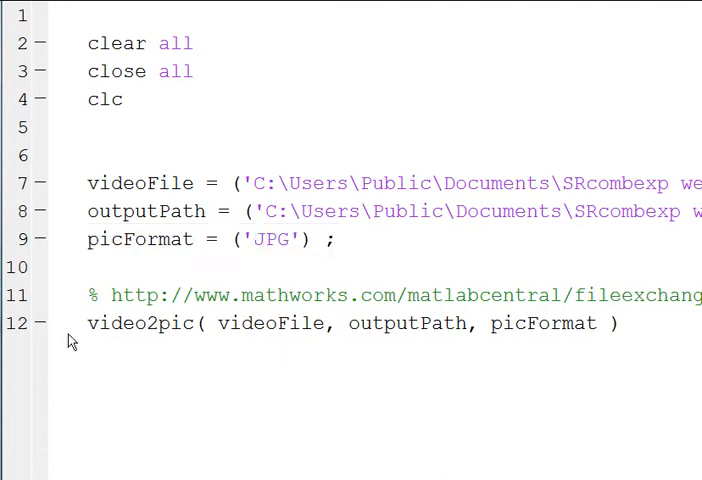
double_click(140, 324)
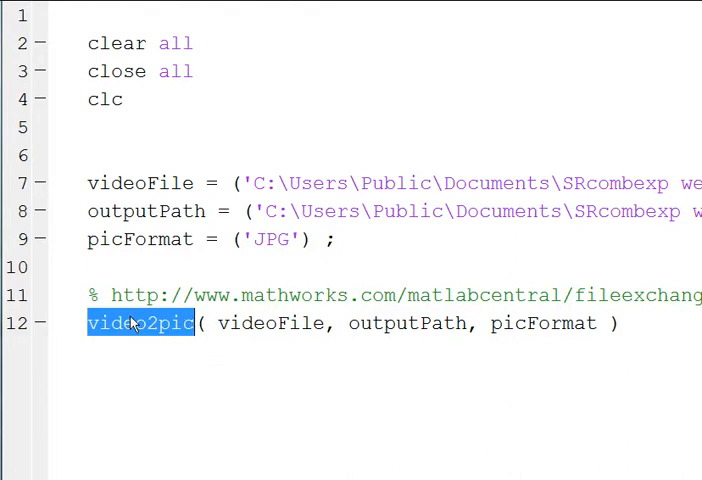
mouse_move(110, 294)
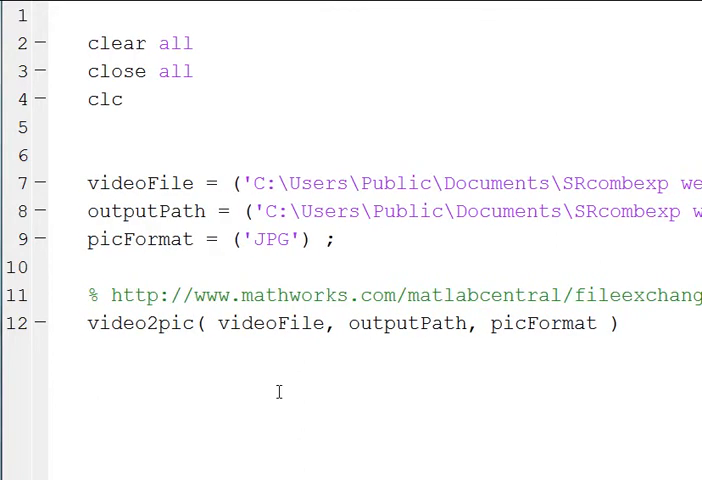
mouse_move(168, 322)
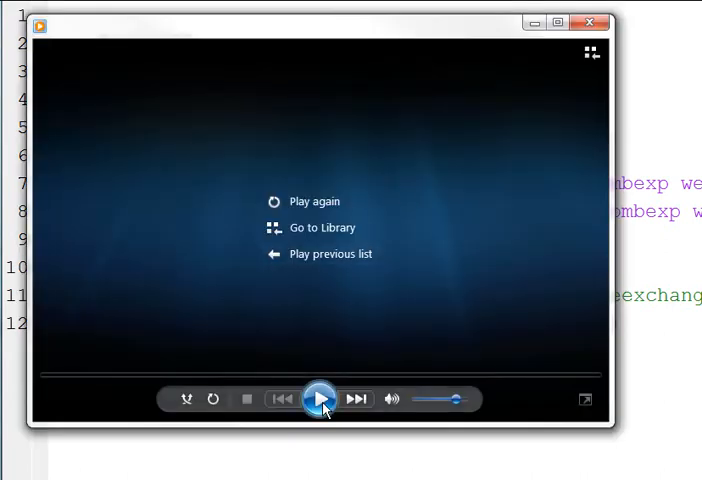
Play and pause the Train clip, then open one extracted frame image from the Train folder.
left_click(320, 400)
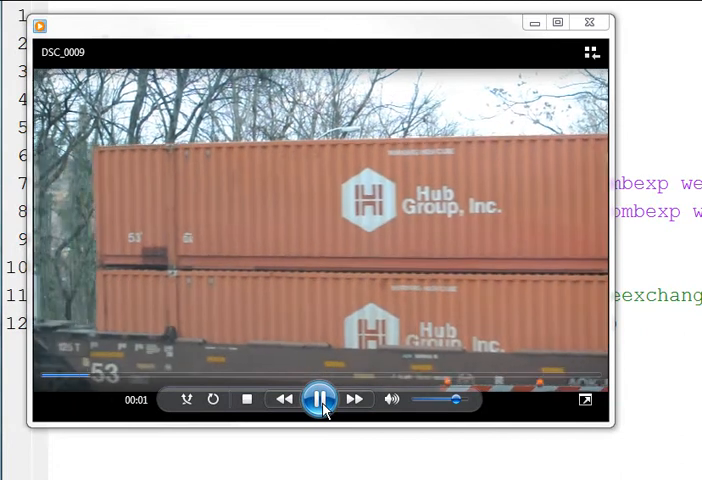
left_click(320, 400)
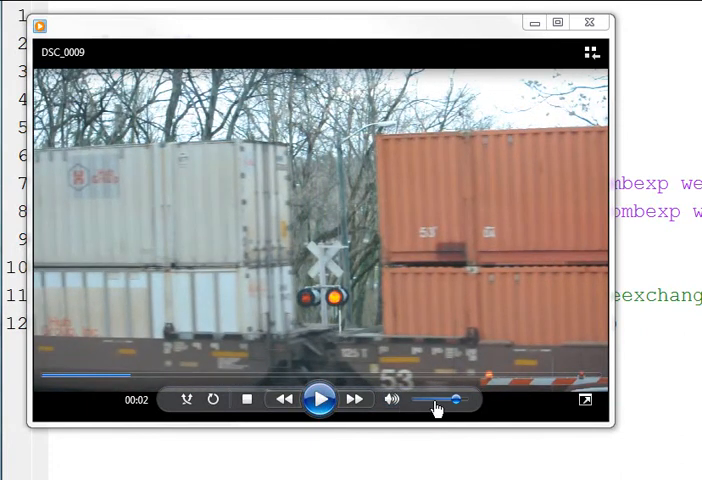
left_click(320, 400)
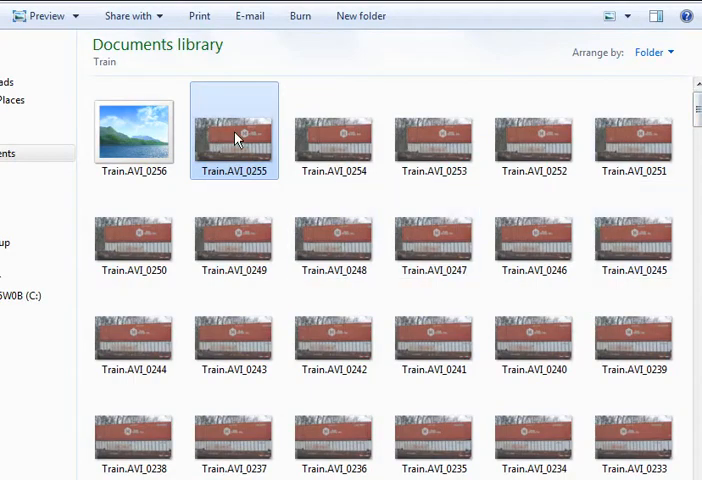
left_click(532, 130)
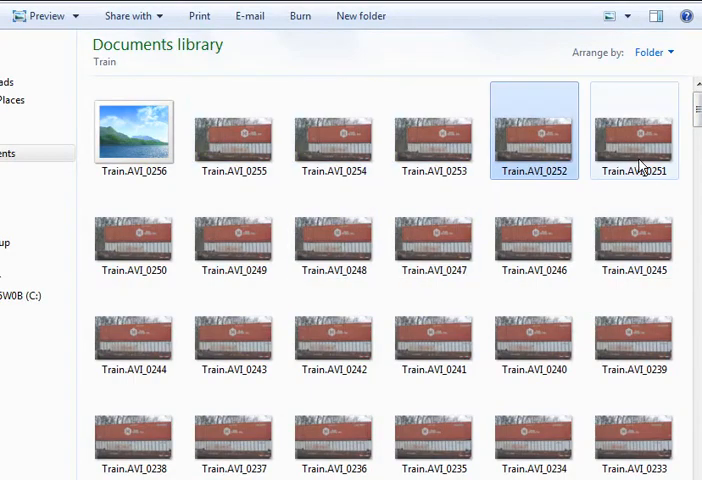
double_click(232, 132)
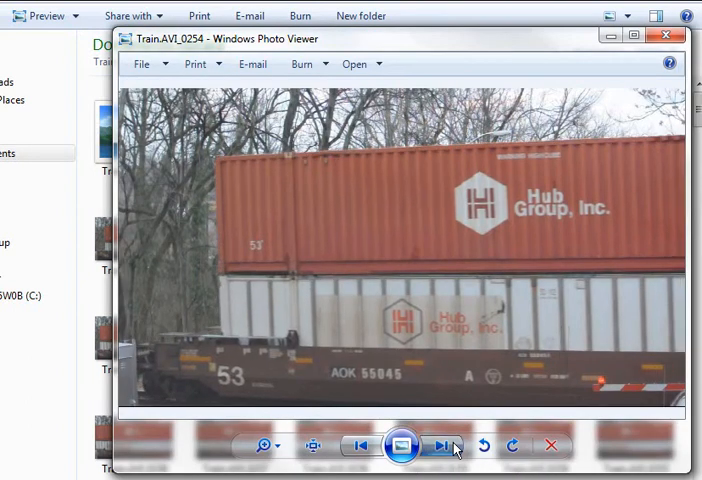
Step through two more extracted Train frames in Windows Photo Viewer.
left_click(360, 444)
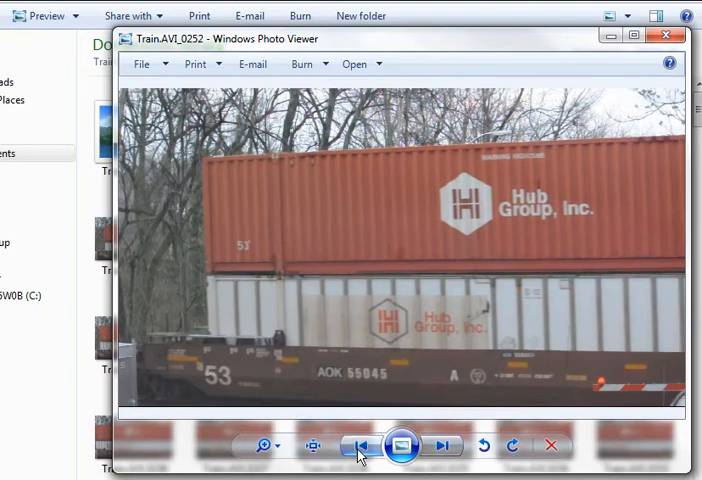
left_click(360, 444)
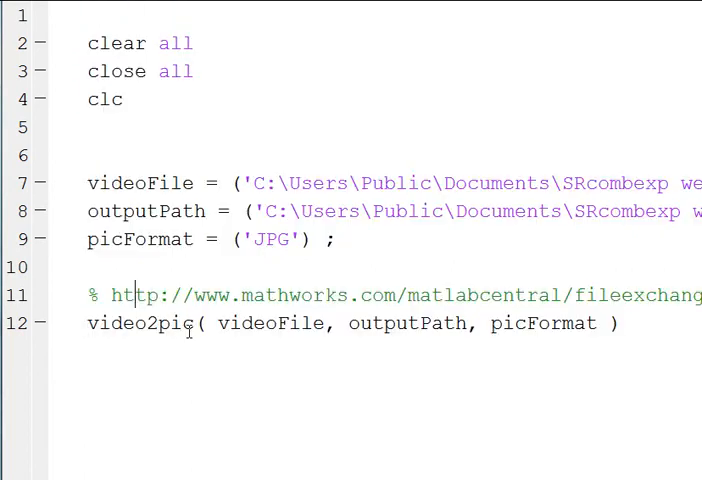
double_click(140, 324)
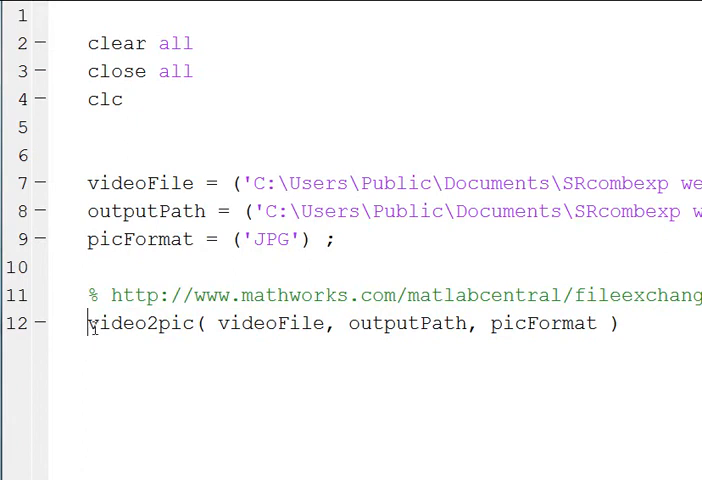
double_click(140, 324)
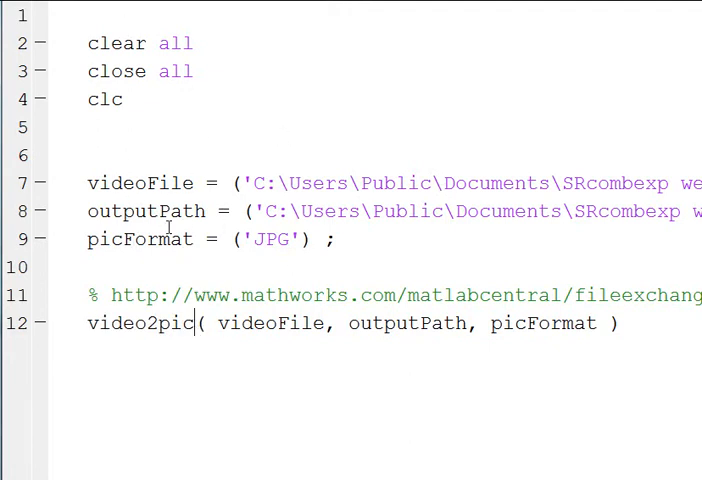
double_click(100, 44)
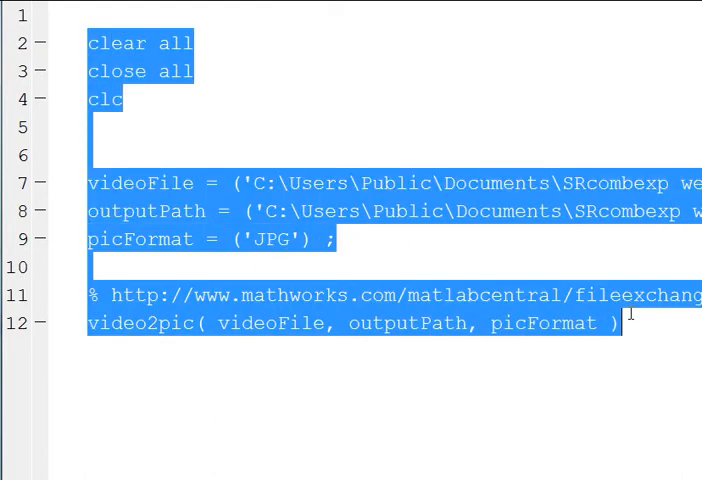
left_click(616, 324)
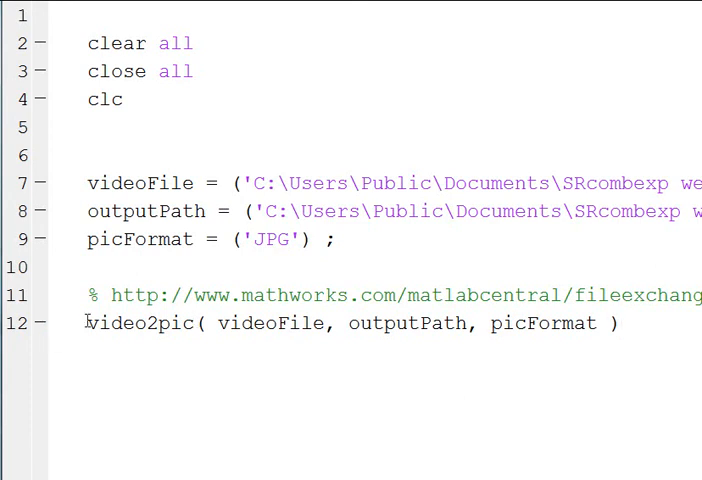
double_click(138, 324)
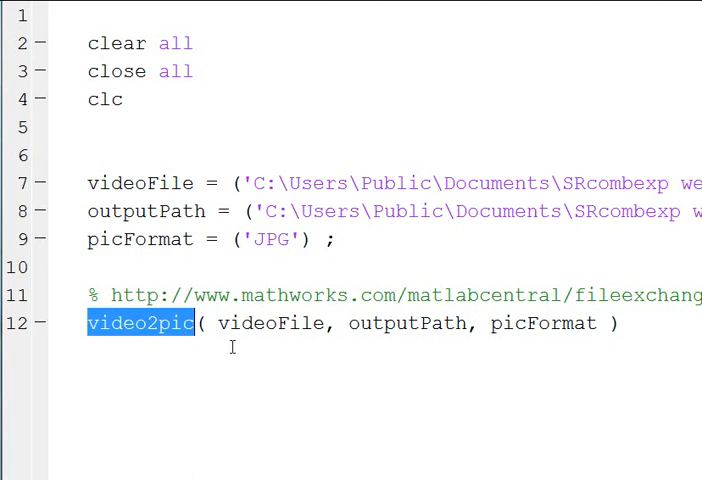
mouse_move(148, 196)
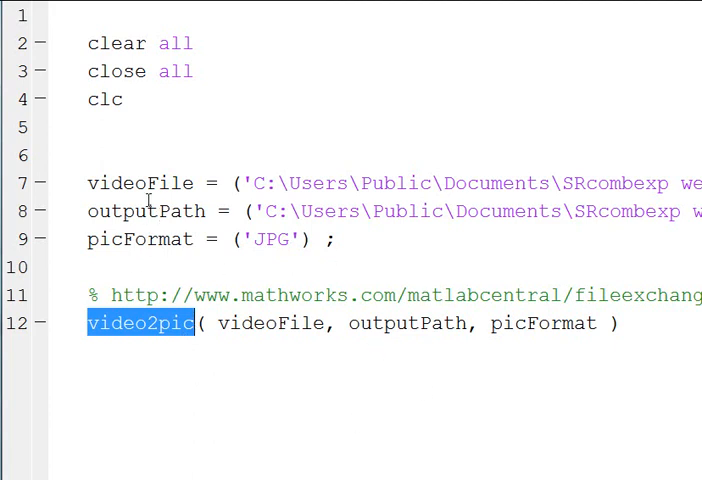
left_click(610, 324)
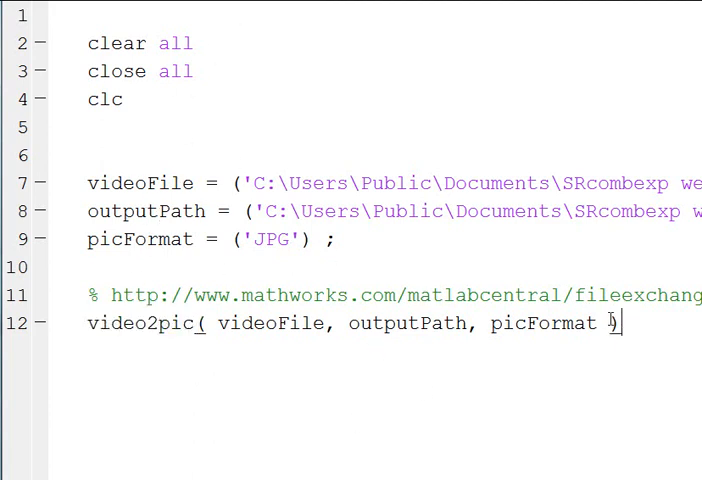